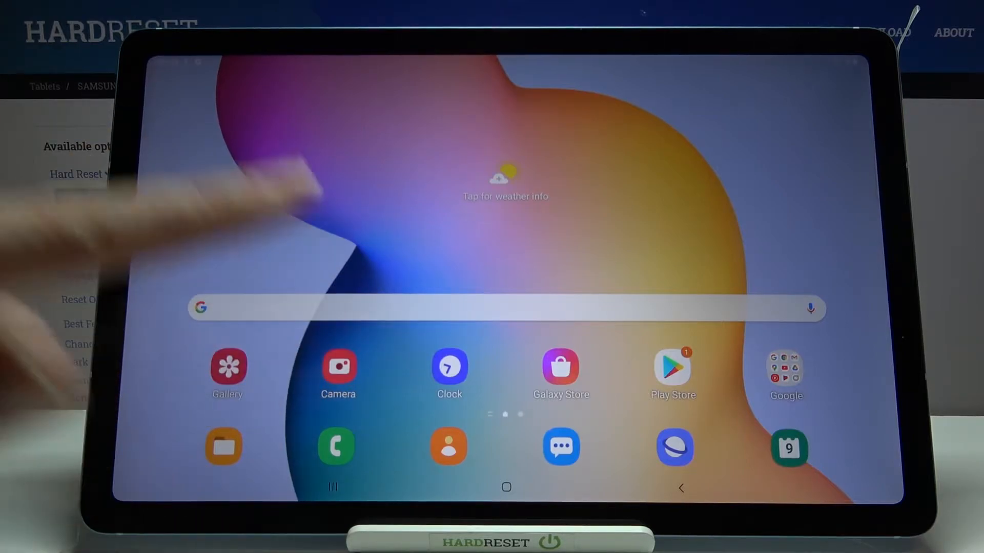
# Launch Samsung Camera from the home screen into photo mode
pyautogui.click(338, 366)
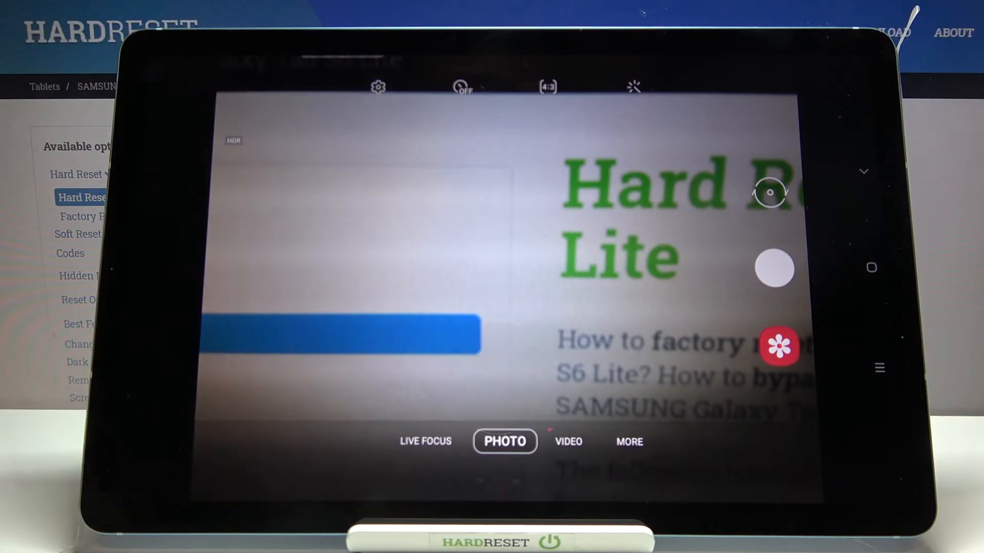
# Open Camera settings and scroll down to the Useful features section
pyautogui.click(378, 87)
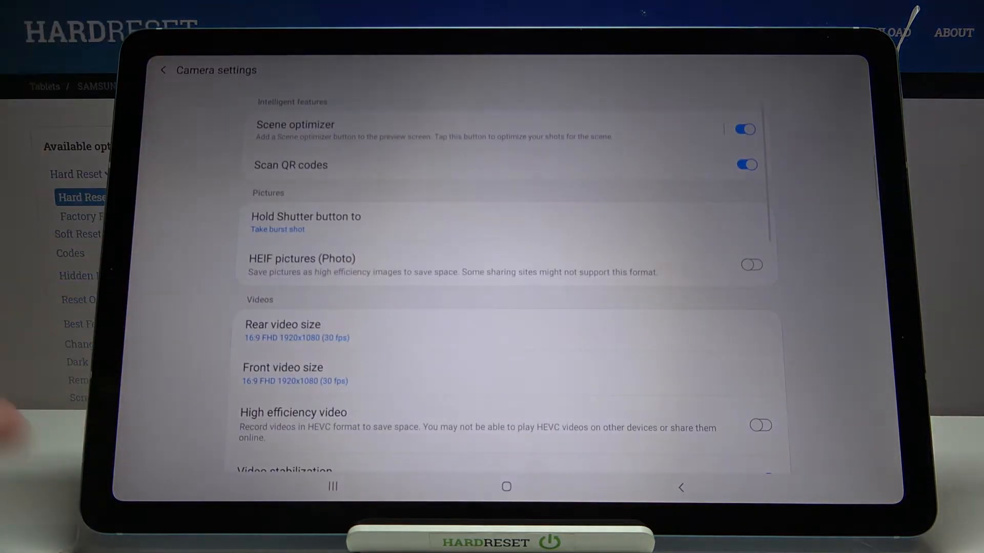
pyautogui.scroll(-3)
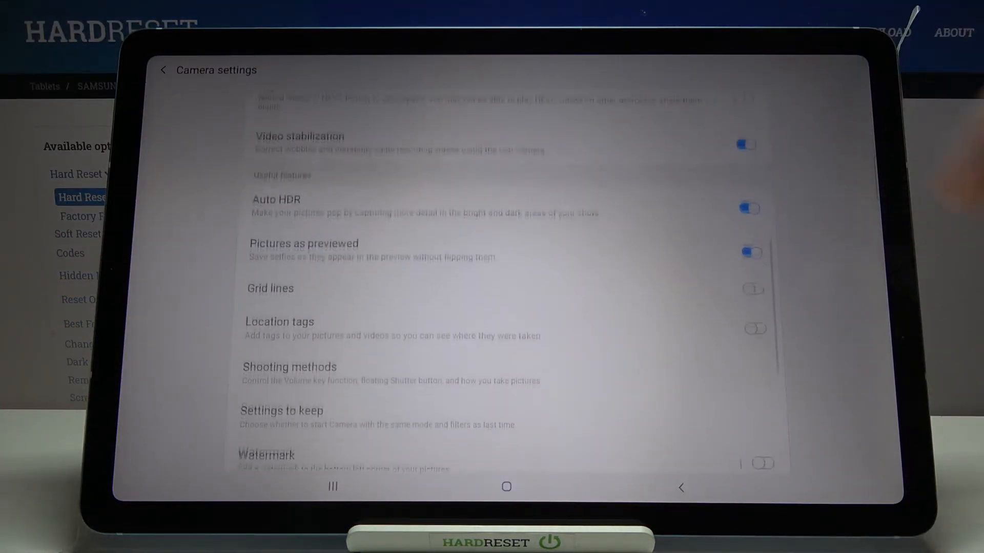
pyautogui.scroll(-3)
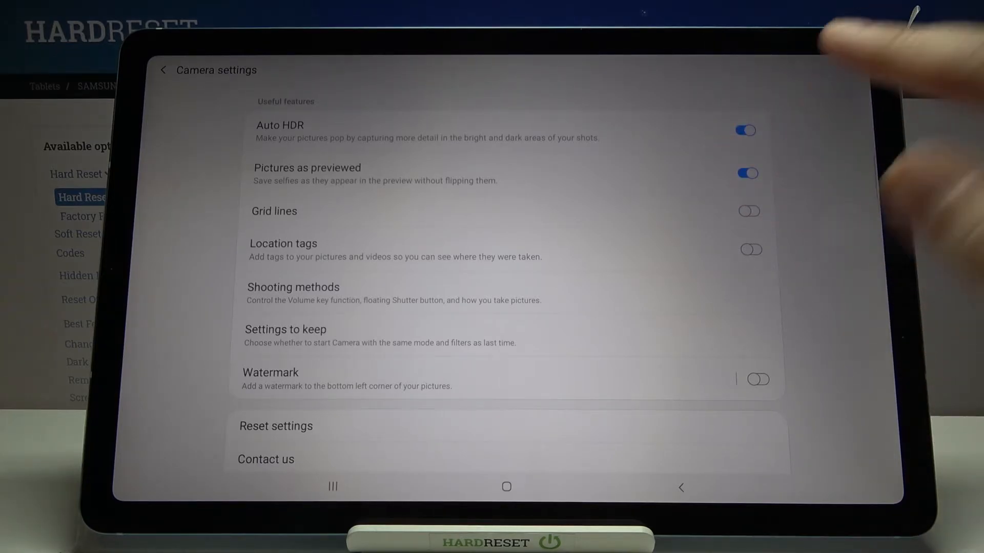
# Switch the 'Pictures as previewed' toggle off, then leave it switched back on
pyautogui.click(746, 174)
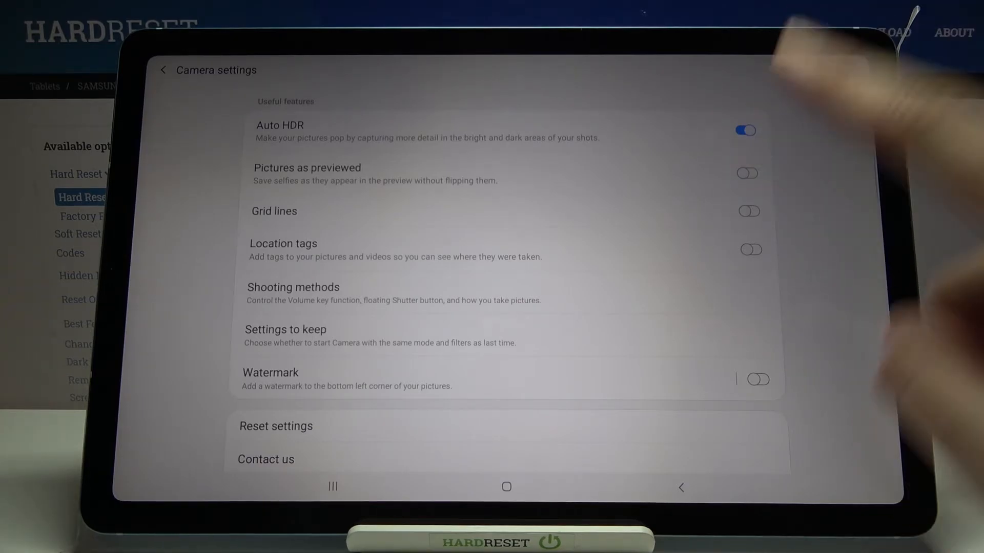
pyautogui.click(746, 173)
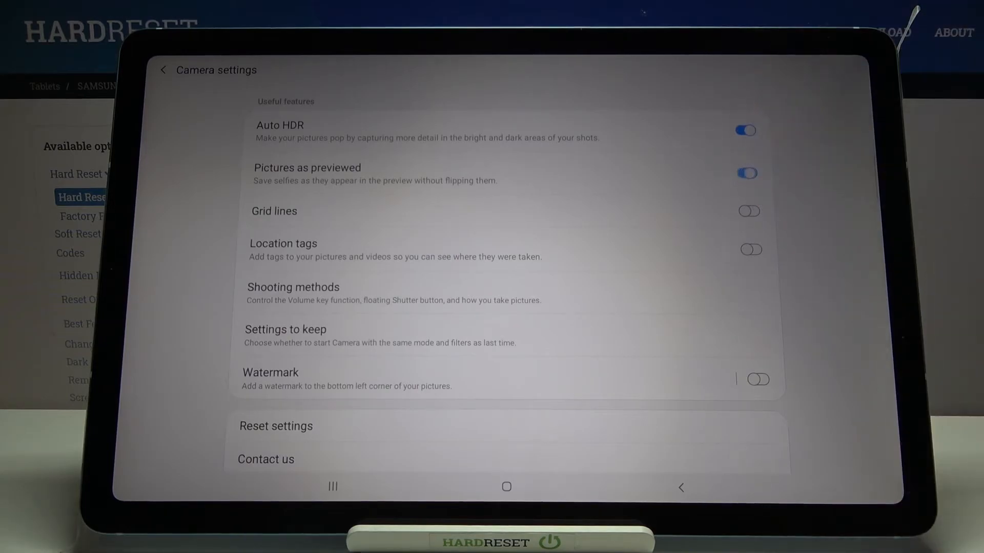
pyautogui.click(746, 173)
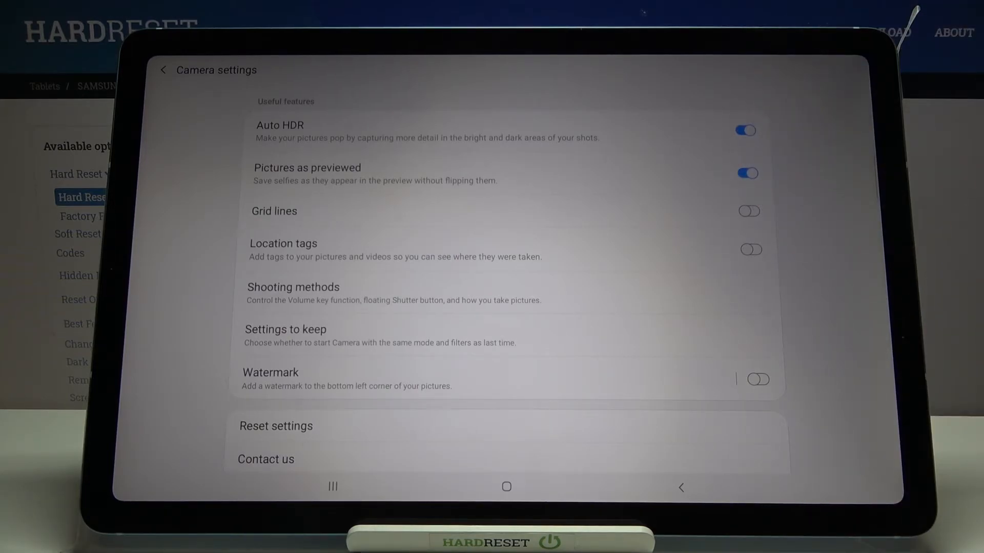